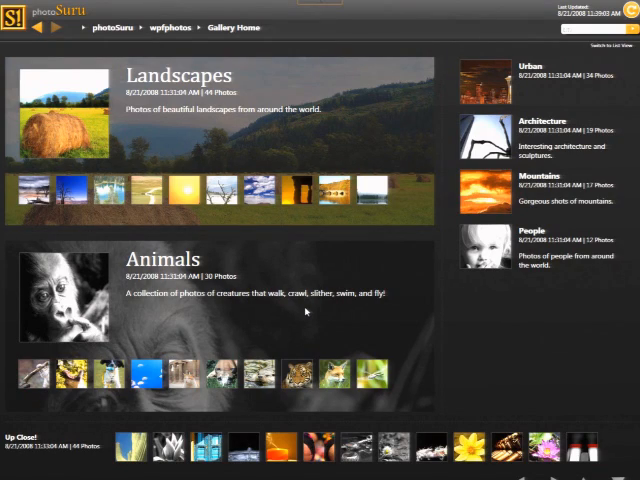
Step: Open the Landscapes gallery to view its first photo in the filmstrip viewer
{"action": "left_click", "coordinate": [178, 76]}
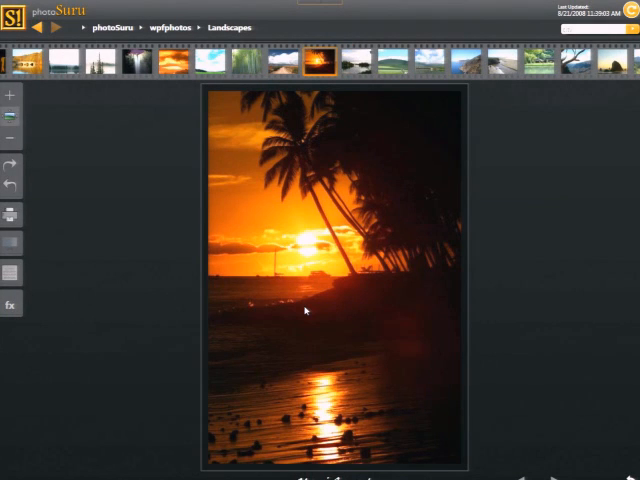
{"action": "mouse_move", "coordinate": [294, 306]}
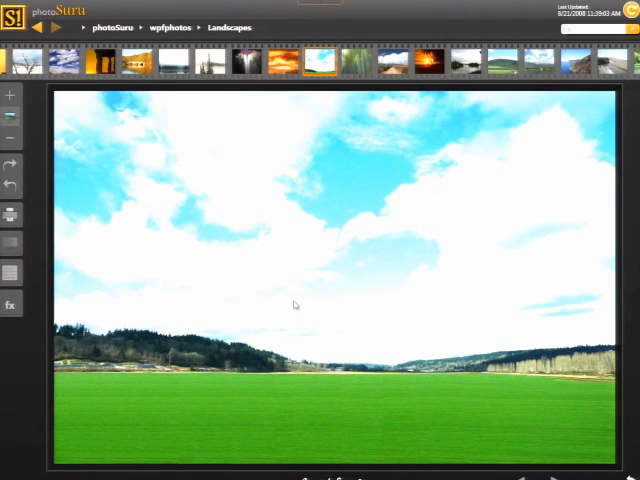
{"action": "mouse_move", "coordinate": [370, 150]}
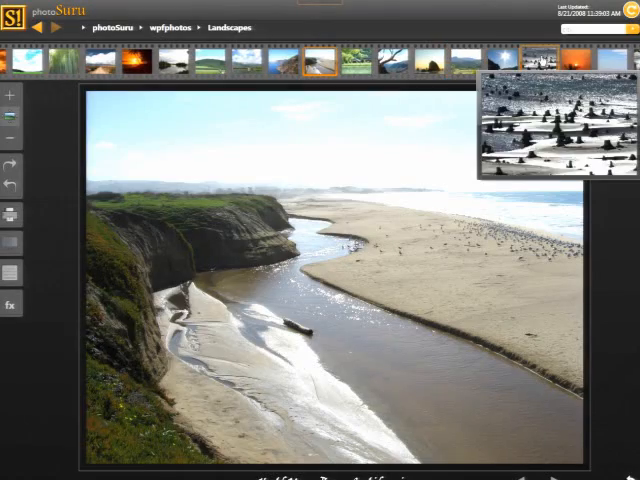
Step: Step through further Landscapes thumbnails, viewing the red-rock mountain and sunset photos
{"action": "left_click", "coordinate": [200, 62]}
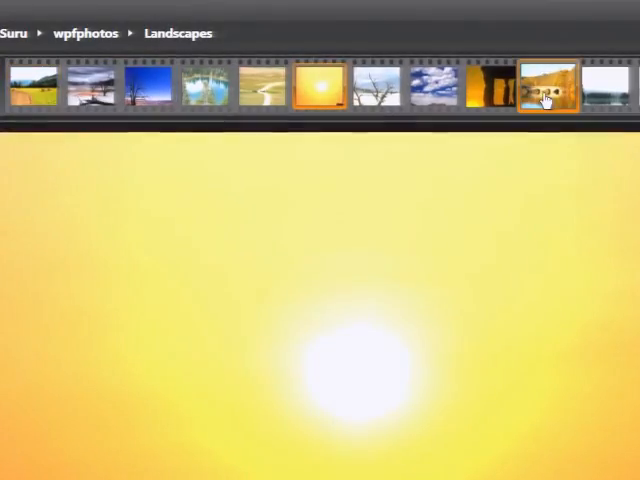
{"action": "left_click", "coordinate": [548, 88]}
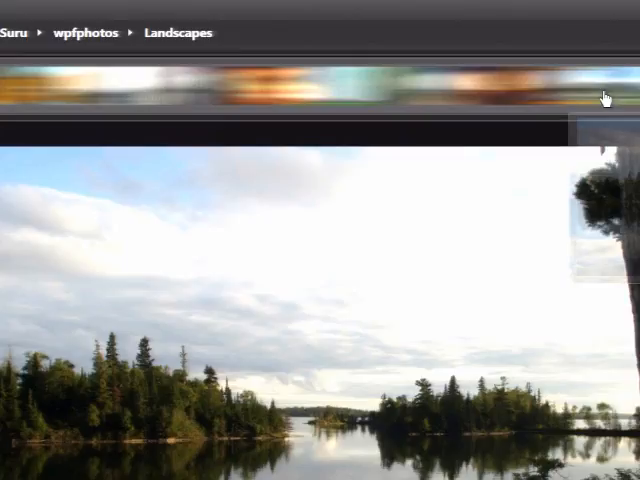
{"action": "left_click", "coordinate": [208, 82]}
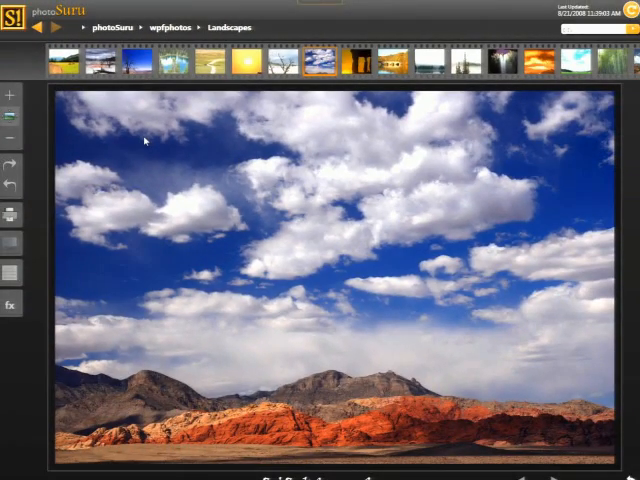
{"action": "mouse_move", "coordinate": [112, 132]}
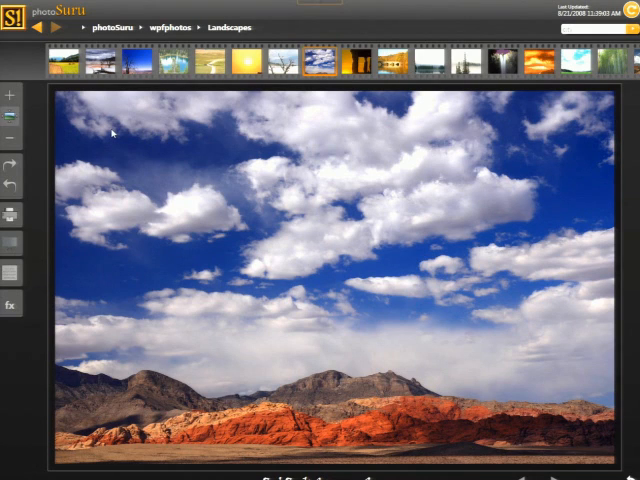
{"action": "mouse_move", "coordinate": [106, 130]}
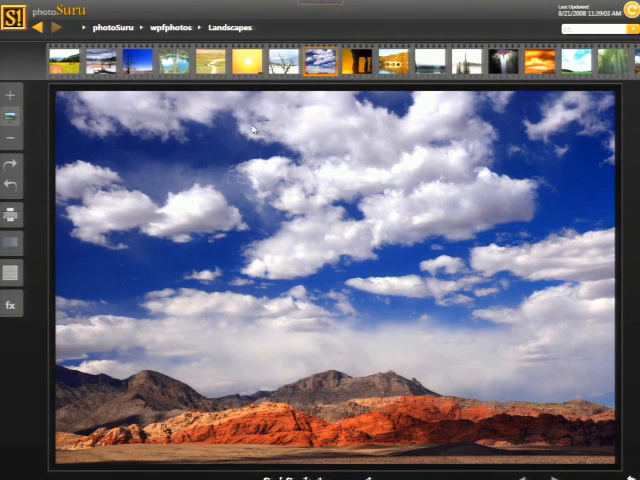
{"action": "mouse_move", "coordinate": [576, 84]}
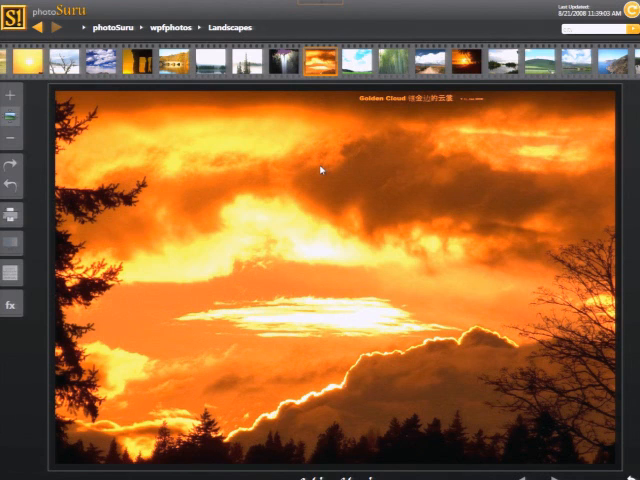
{"action": "mouse_move", "coordinate": [300, 156]}
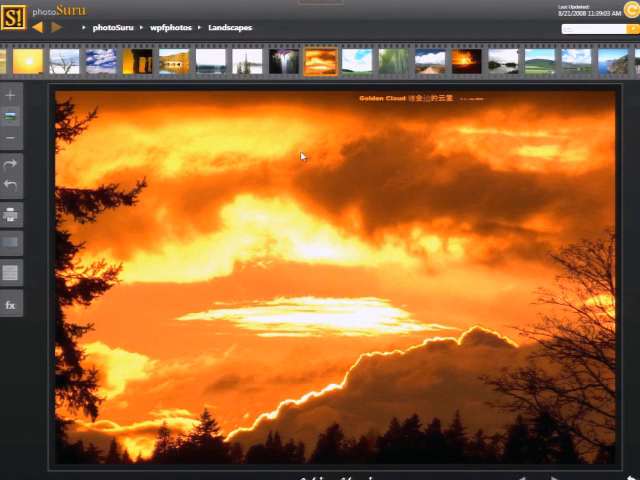
Step: Return to the Gallery Home page listing Landscapes, Animals and the other galleries
{"action": "left_click", "coordinate": [170, 28]}
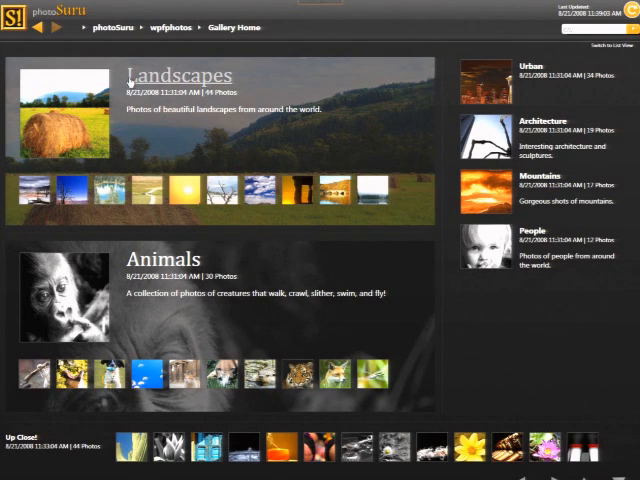
{"action": "mouse_move", "coordinate": [176, 284]}
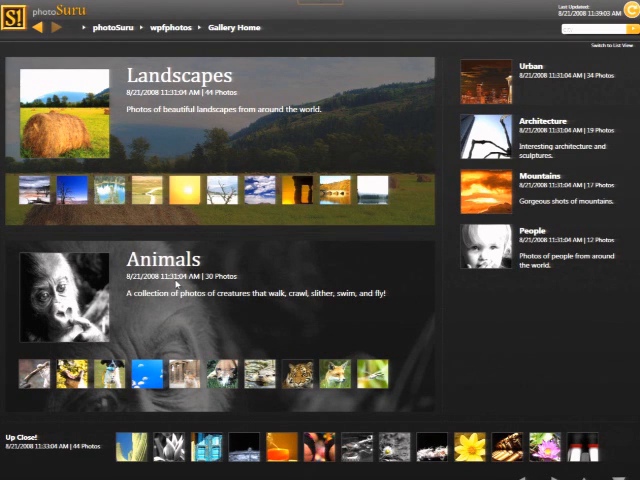
{"action": "mouse_move", "coordinate": [532, 188]}
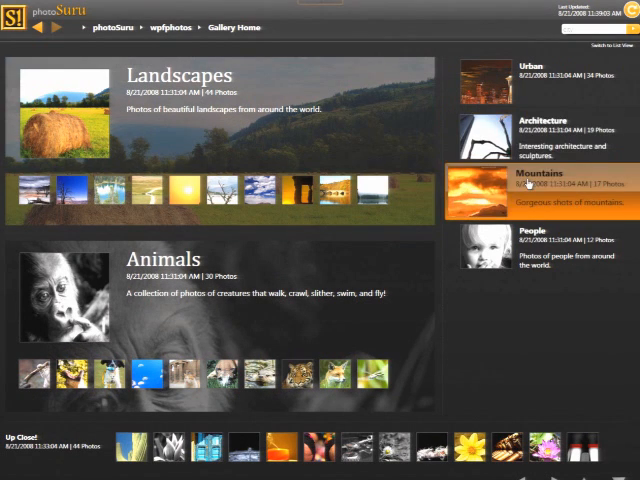
Step: Open the Mountains gallery and view one of its photos
{"action": "left_click", "coordinate": [560, 180]}
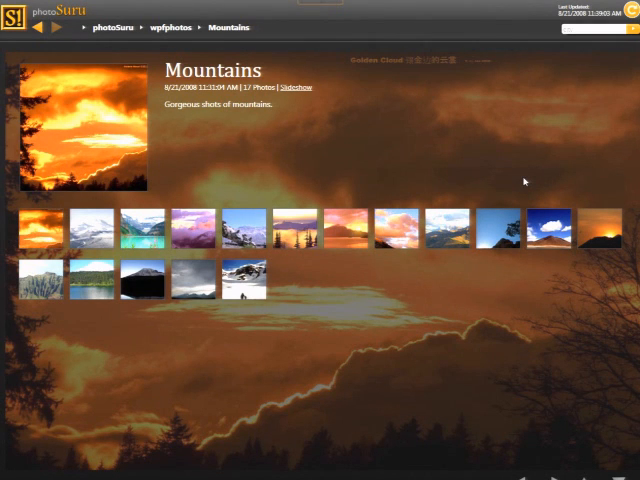
{"action": "mouse_move", "coordinate": [190, 230]}
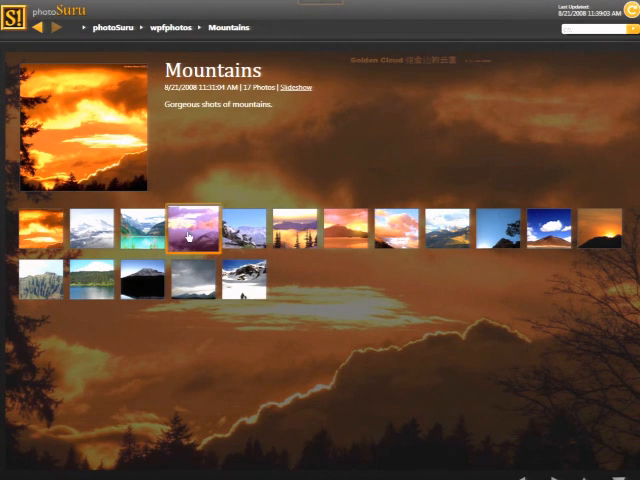
{"action": "left_click", "coordinate": [192, 226]}
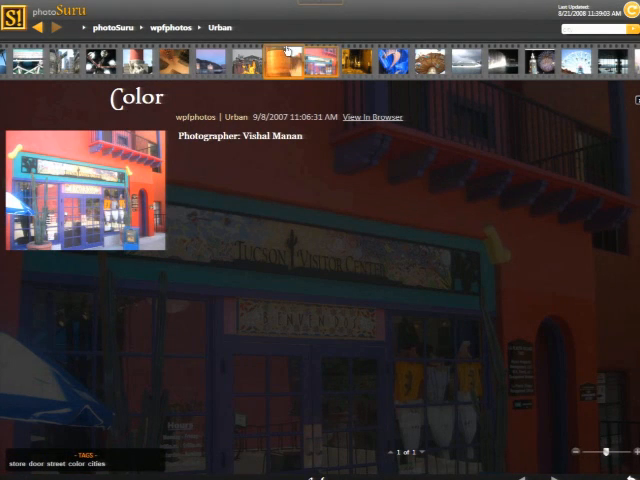
Step: From the photoSuru breadcrumb menu, choose Create Subscription to start the Photo Experience Wizard
{"action": "left_click", "coordinate": [114, 28]}
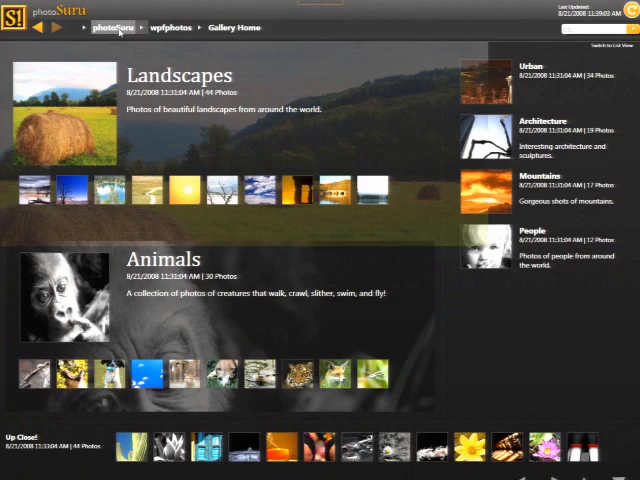
{"action": "left_click", "coordinate": [112, 28]}
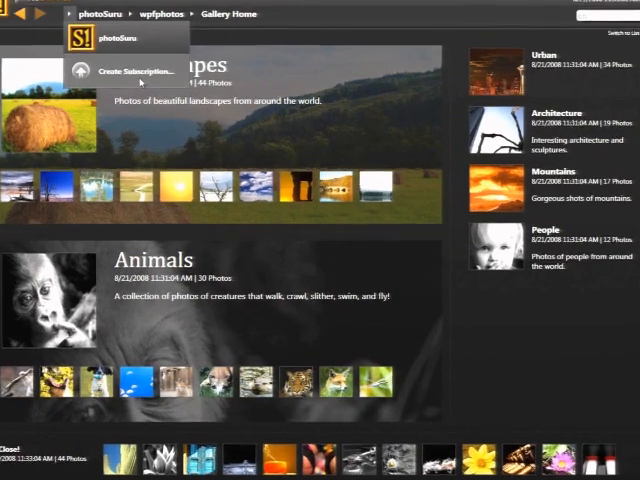
{"action": "left_click", "coordinate": [140, 70]}
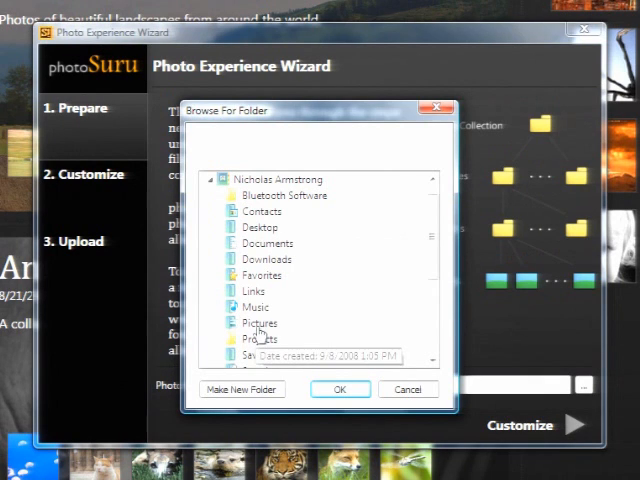
Step: Confirm Pictures as the collection folder and name the subscription 'Nicholas Pictures'
{"action": "left_click", "coordinate": [340, 388]}
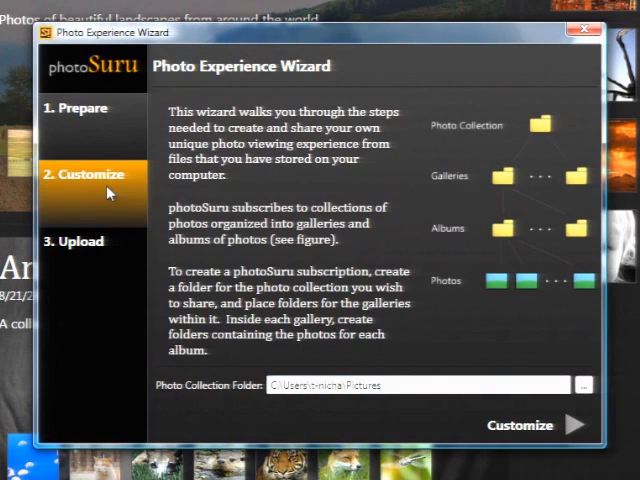
{"action": "left_click", "coordinate": [520, 424]}
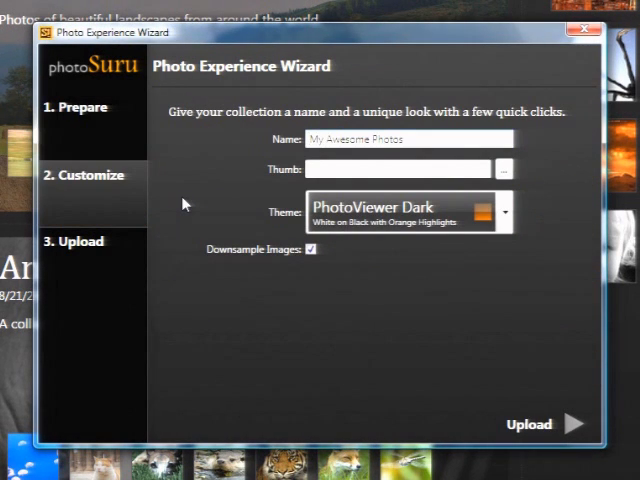
{"action": "mouse_move", "coordinate": [436, 140]}
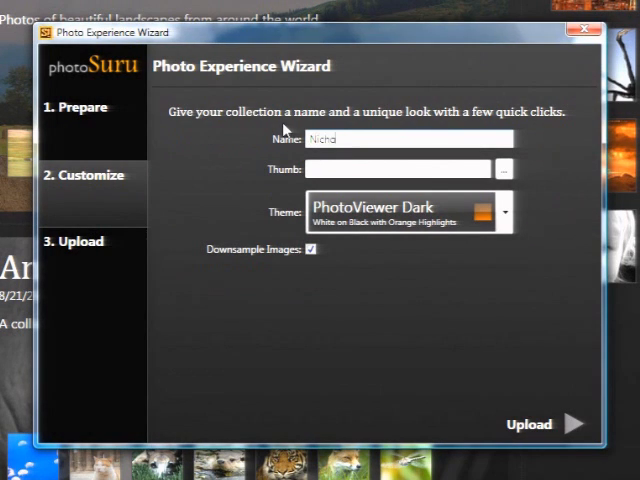
{"action": "type", "text": "Nicholas Pictures"}
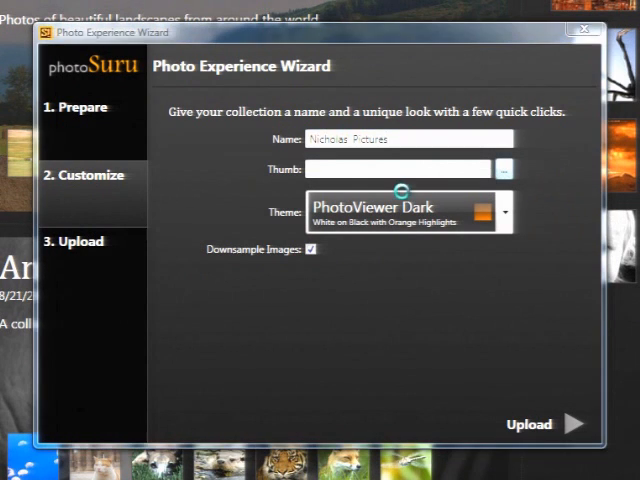
{"action": "left_click", "coordinate": [504, 168]}
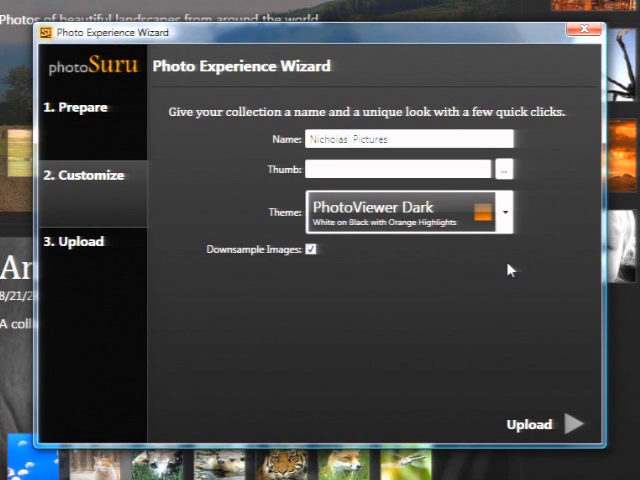
Step: Set the subscription theme to Ruby Red
{"action": "left_click", "coordinate": [510, 212]}
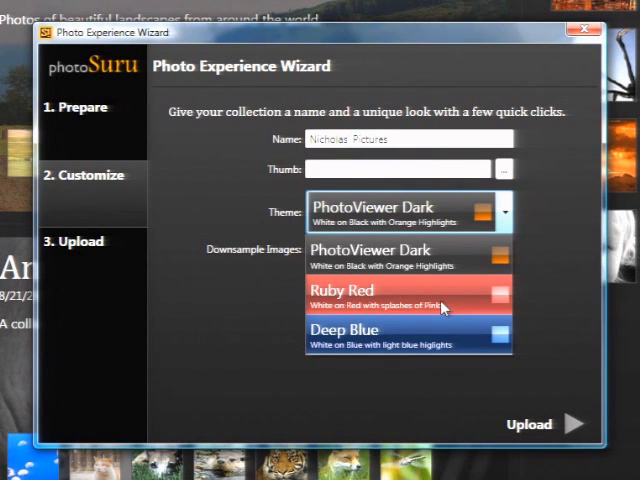
{"action": "left_click", "coordinate": [408, 296]}
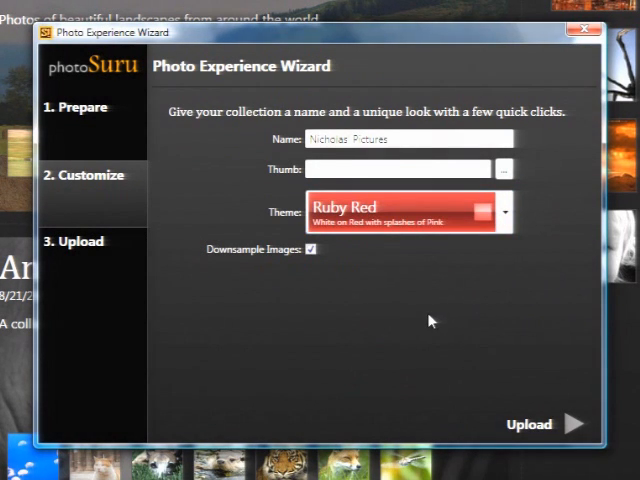
{"action": "mouse_move", "coordinate": [372, 312]}
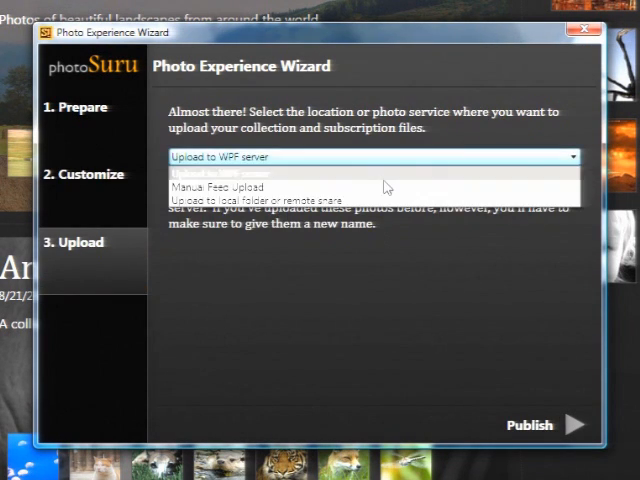
Step: Select Manual Feed Upload as the subscription's upload destination
{"action": "left_click", "coordinate": [226, 188]}
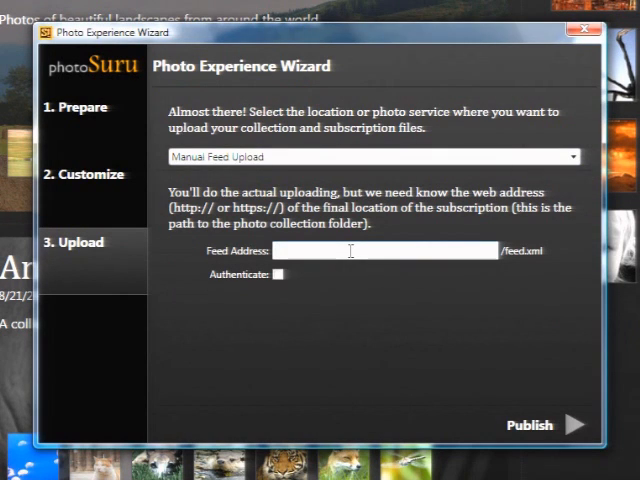